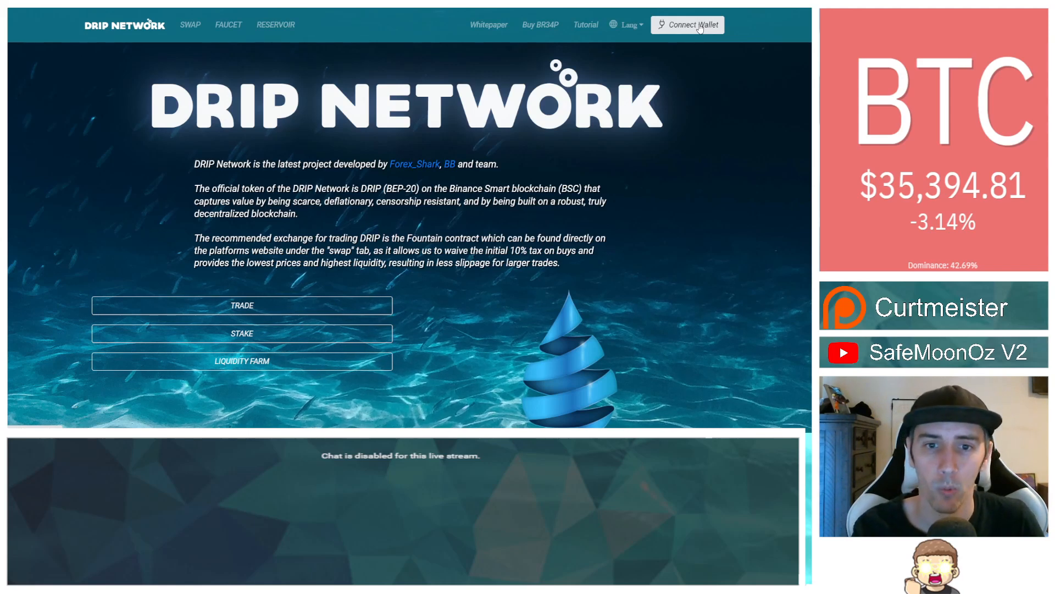
# Step: Show the wallet options: MetaMask, WalletConnect and Binance Chain Wallet
pyautogui.click(687, 24)
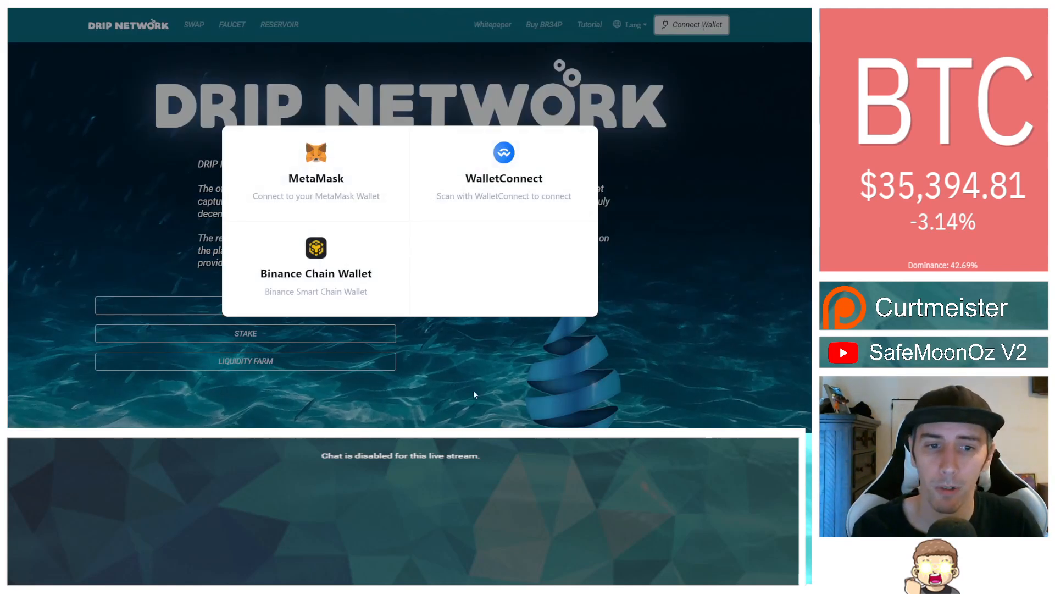
pyautogui.moveTo(489, 406)
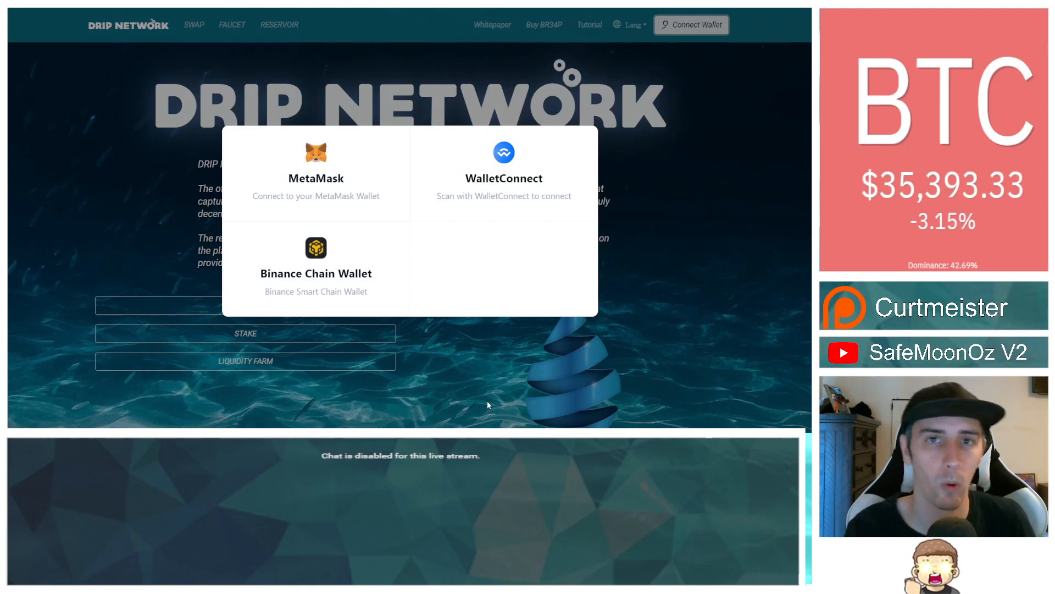
pyautogui.moveTo(666, 269)
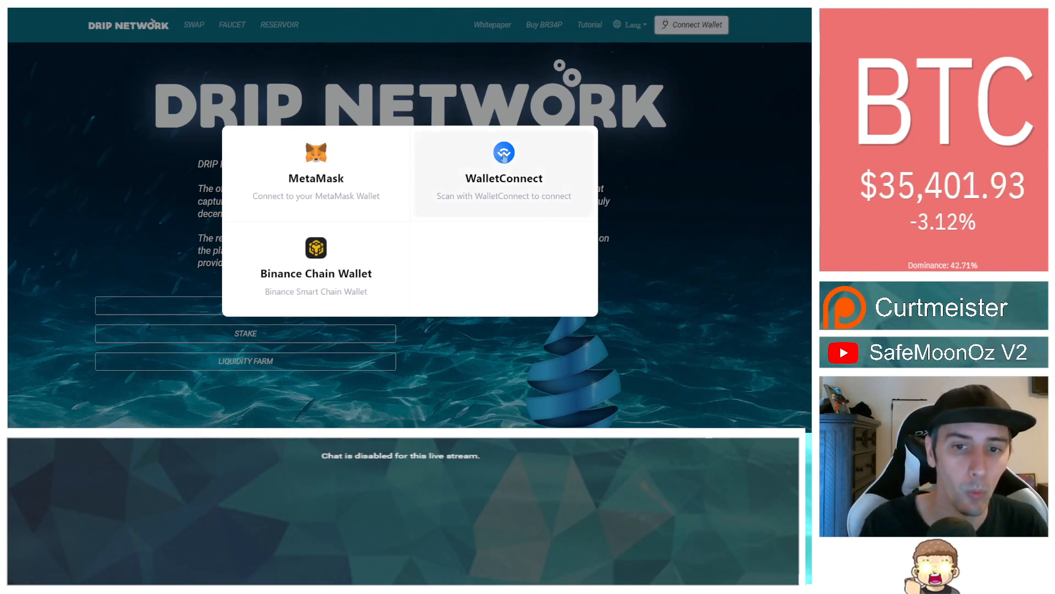
# Step: Choose WalletConnect to display its QR code for linking a mobile wallet
pyautogui.click(503, 172)
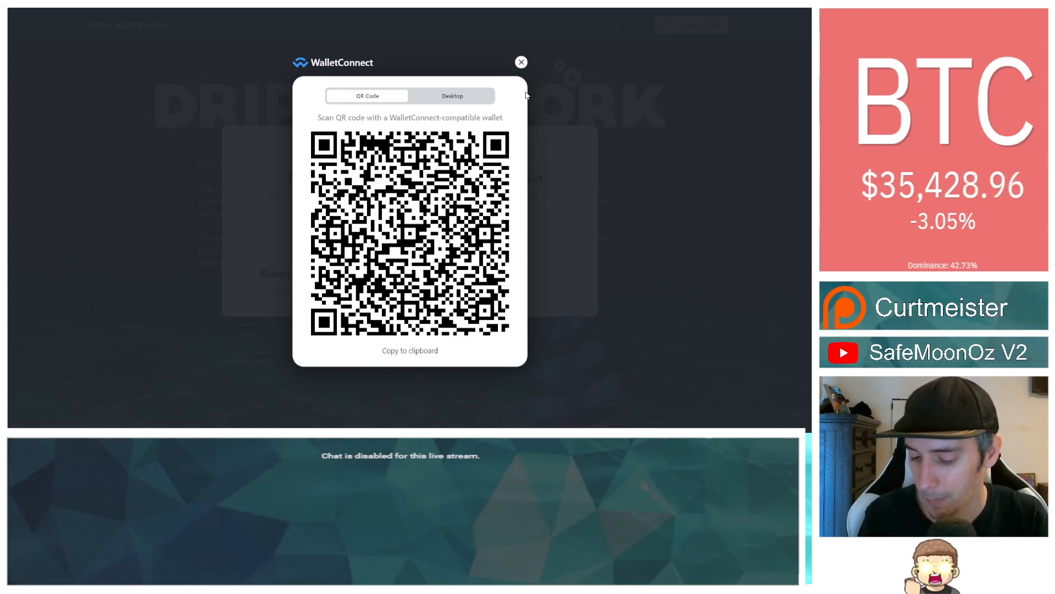
# Step: Dismiss the WalletConnect QR code once the wallet connects, then open the swap section
pyautogui.click(521, 62)
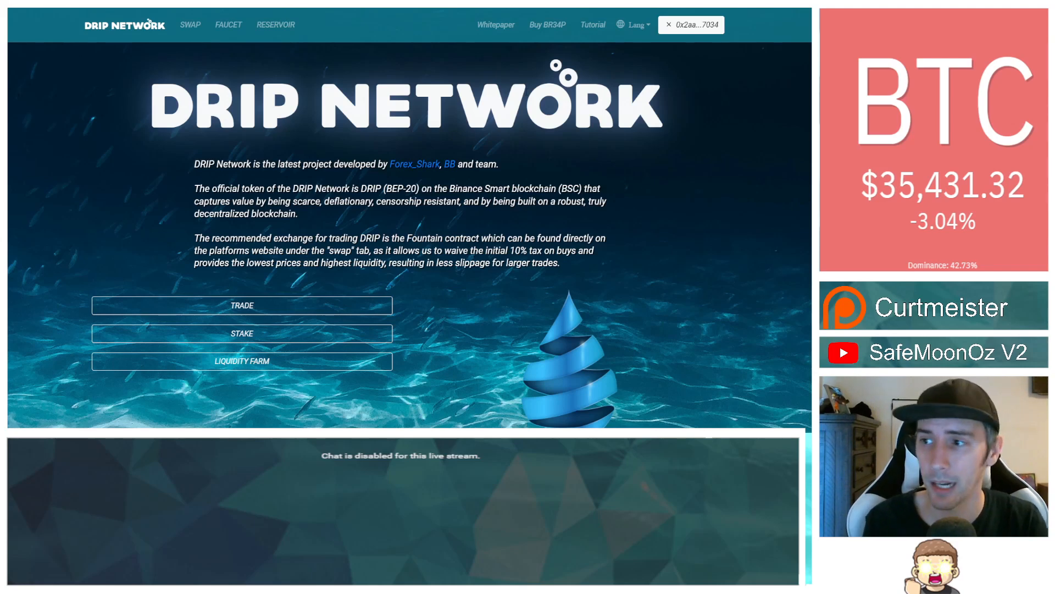
pyautogui.moveTo(677, 44)
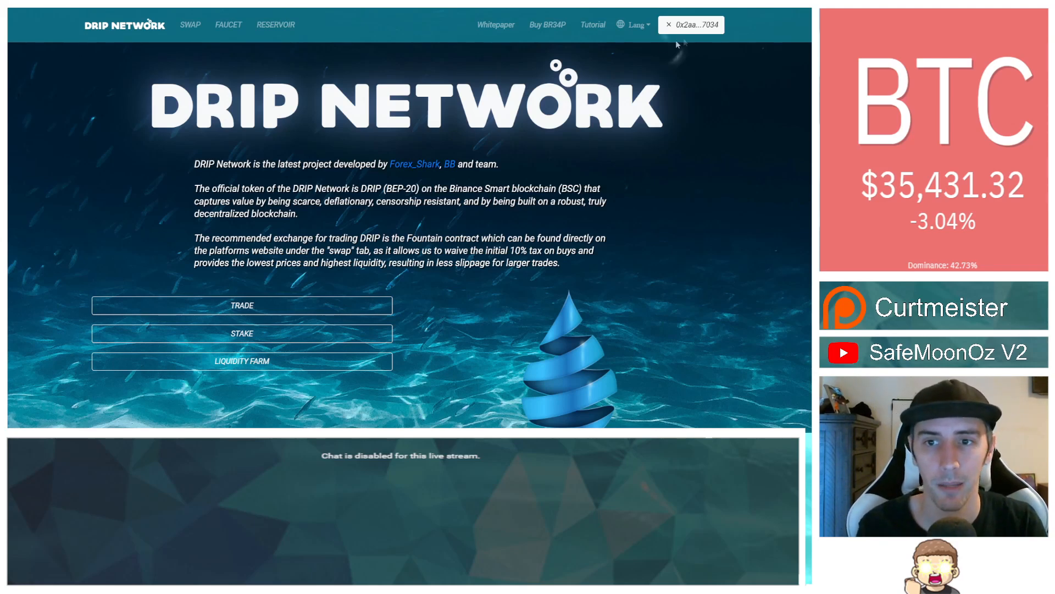
pyautogui.moveTo(710, 77)
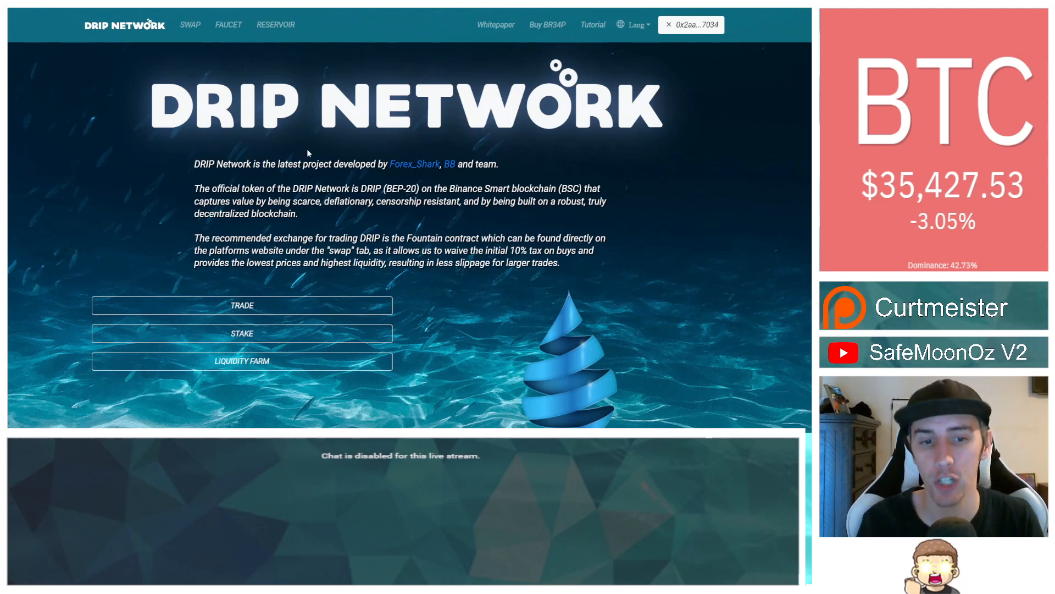
pyautogui.moveTo(421, 237); pyautogui.dragTo(363, 251)
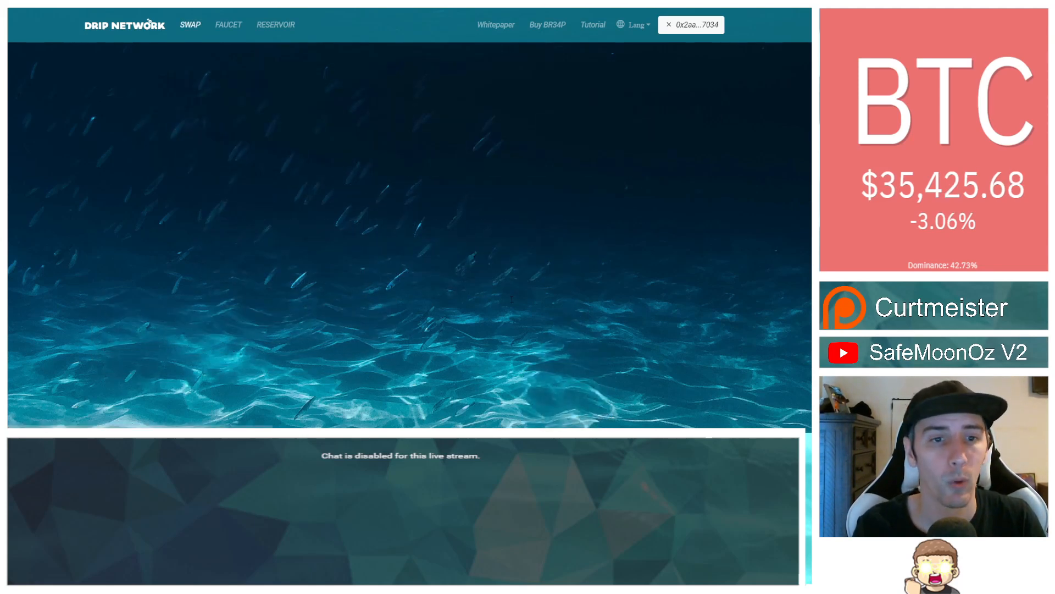
# Step: Enter 0.05 BNB in the Buy DRIP panel, estimating about 0.1726 DRIP
pyautogui.click(190, 25)
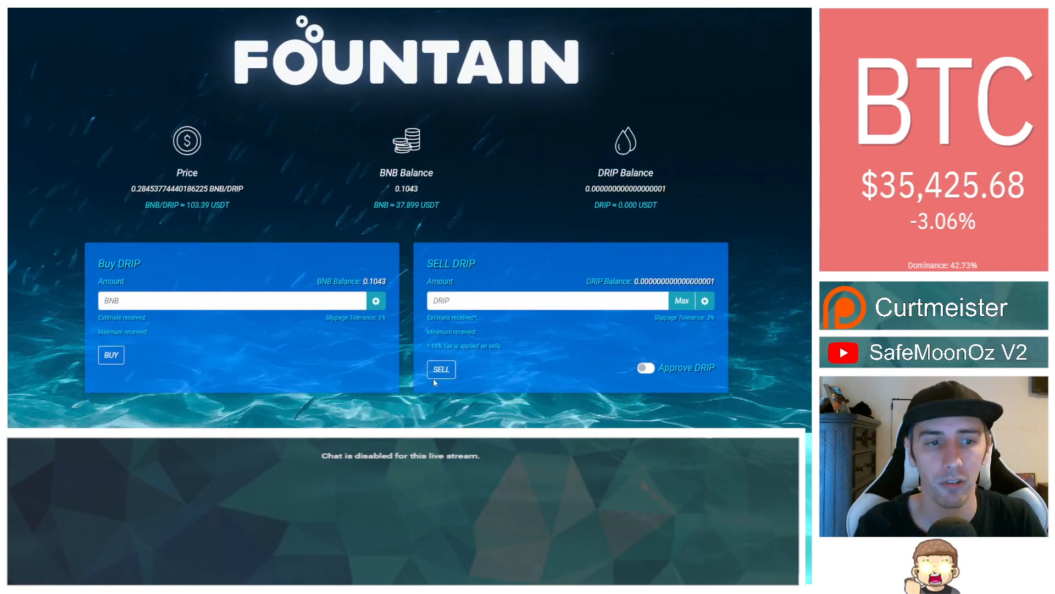
pyautogui.click(539, 300)
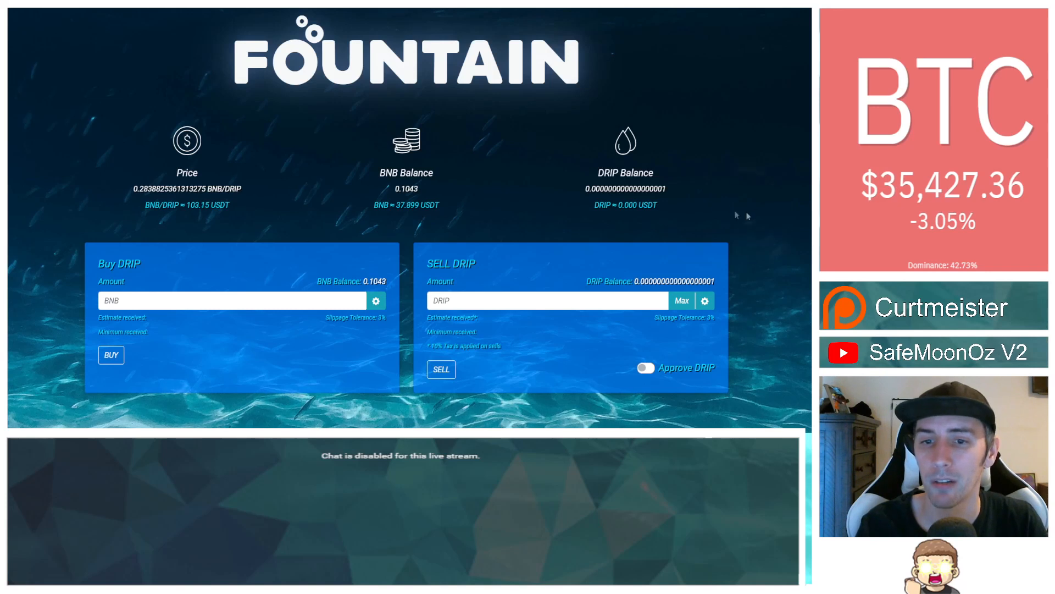
pyautogui.moveTo(148, 258)
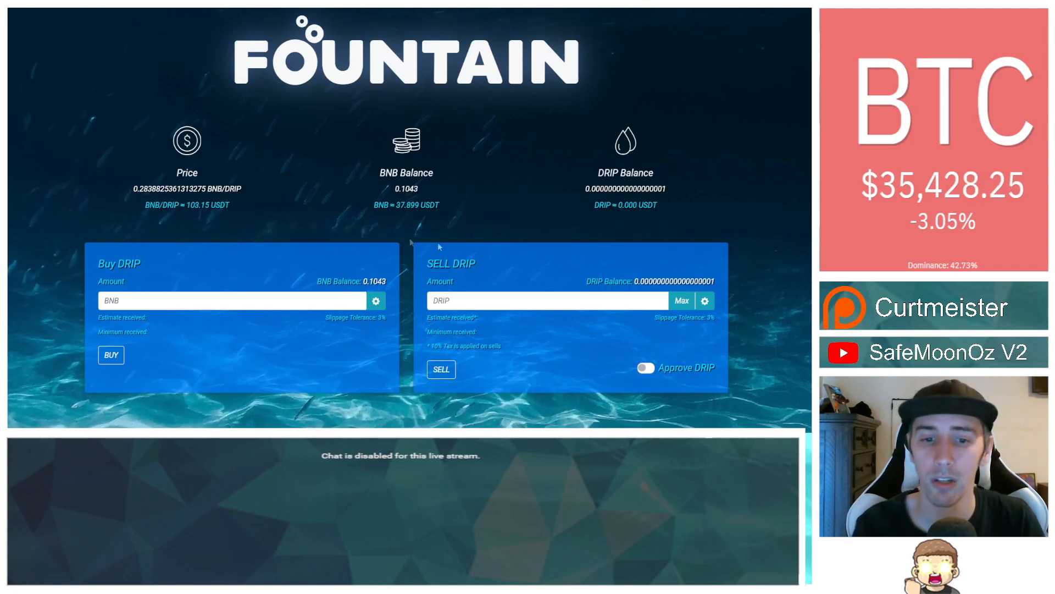
pyautogui.moveTo(542, 293)
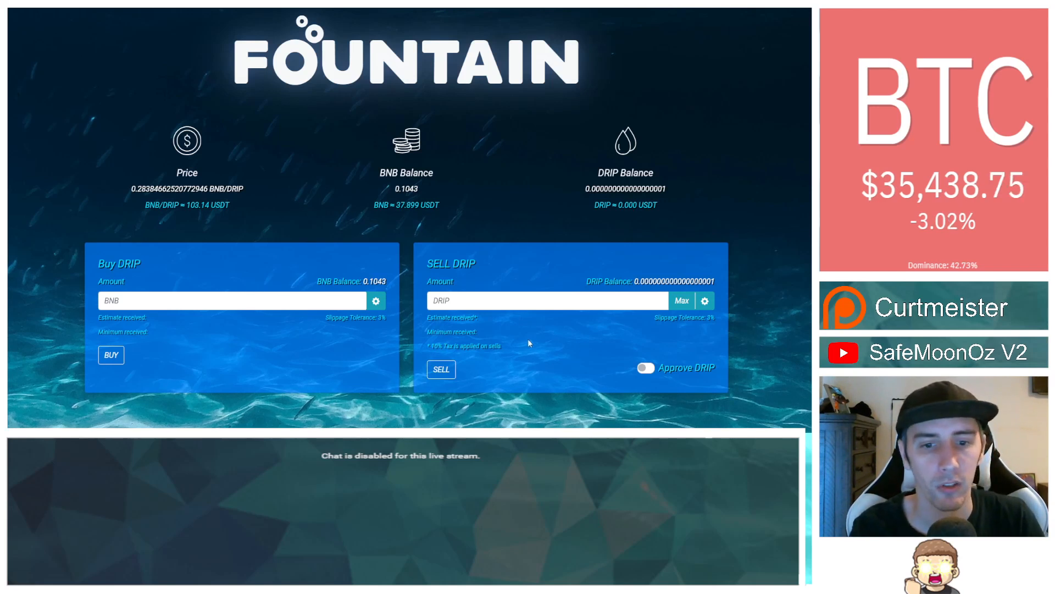
pyautogui.moveTo(327, 198)
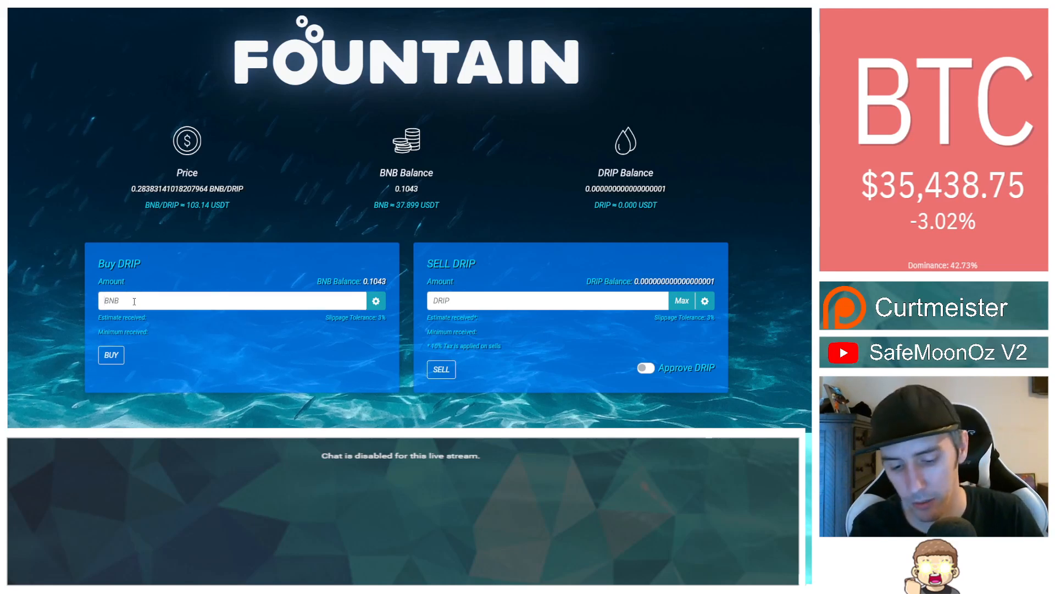
pyautogui.write('.05')
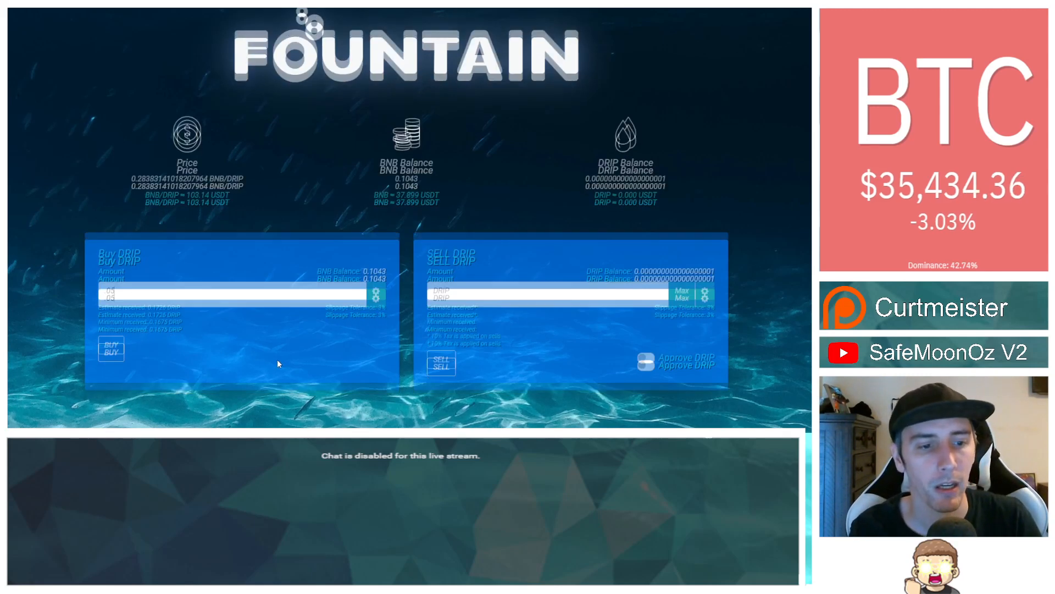
pyautogui.scroll(-3)
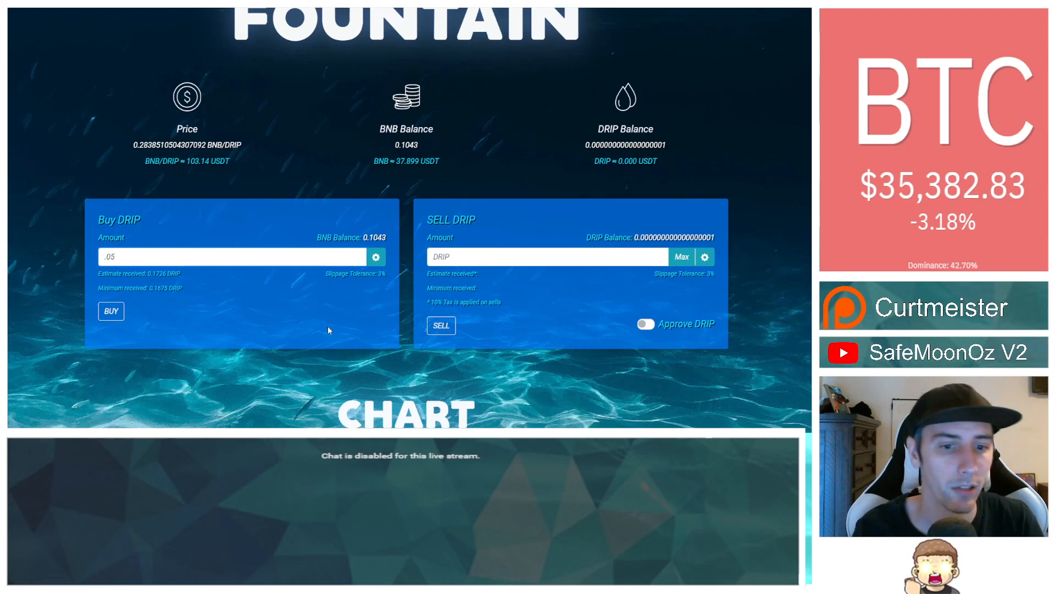
pyautogui.moveTo(153, 335)
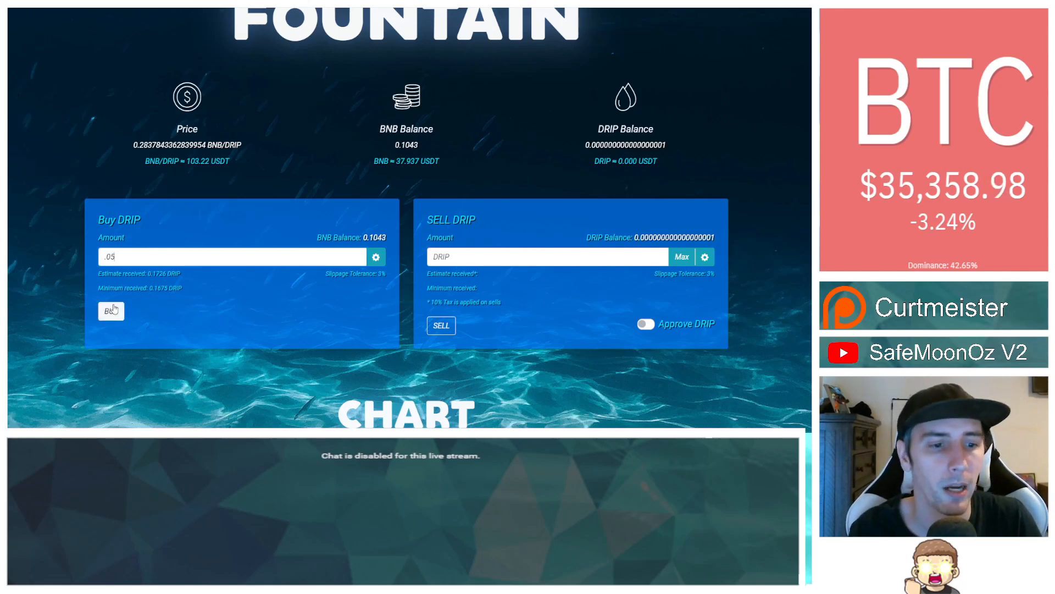
# Step: Submit the 0.05 BNB DRIP purchase with BUY, leaving the transaction pending
pyautogui.click(111, 312)
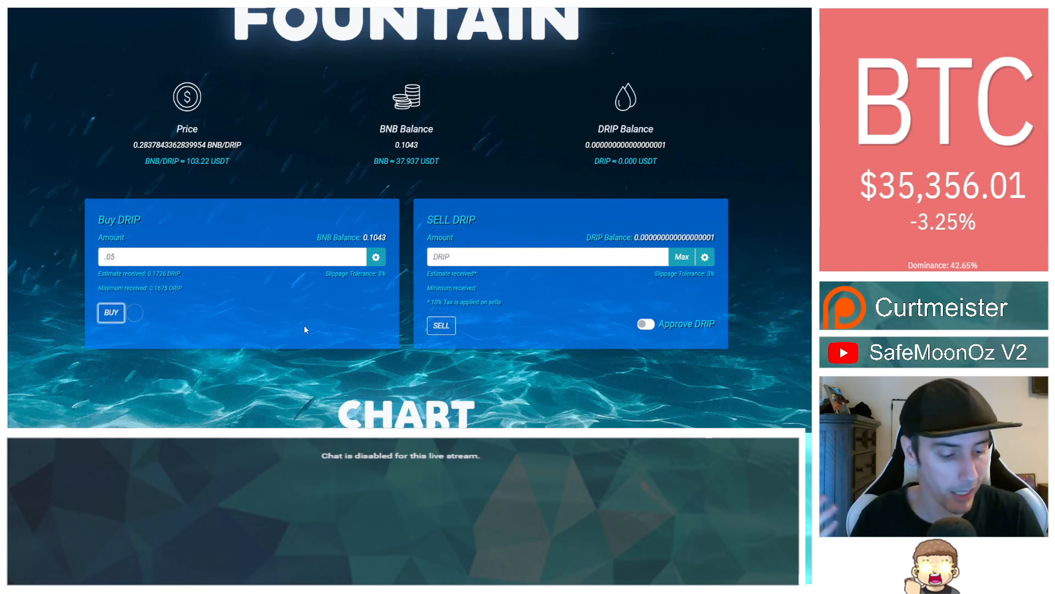
pyautogui.click(111, 313)
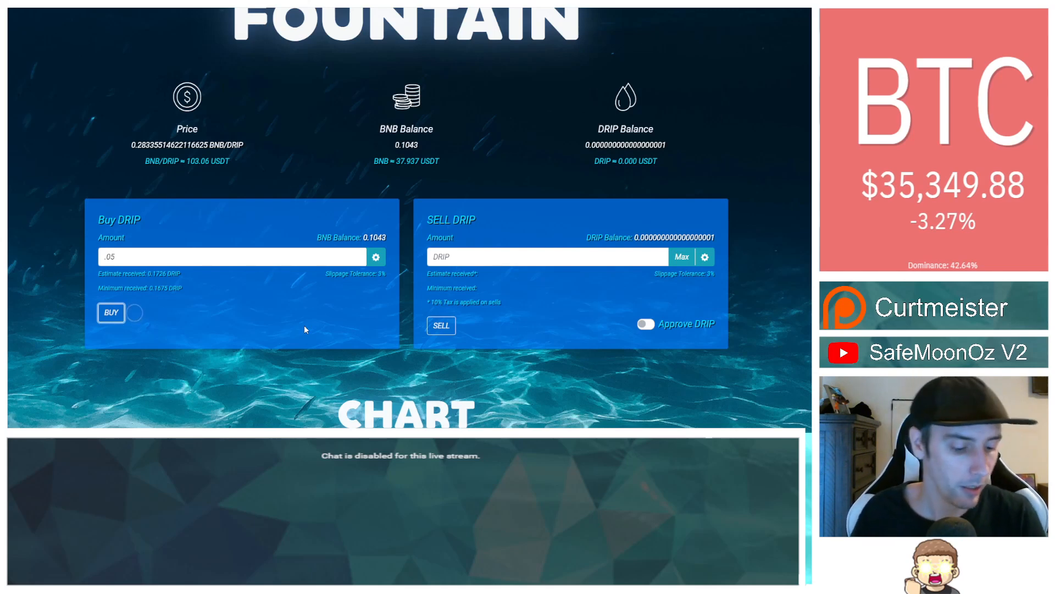
pyautogui.click(111, 312)
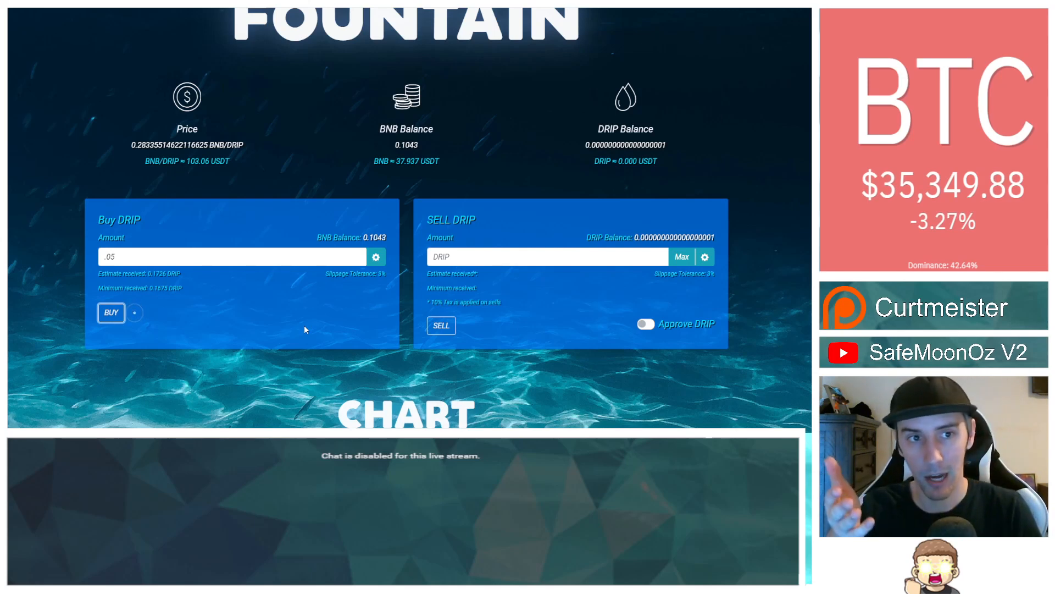
pyautogui.click(110, 312)
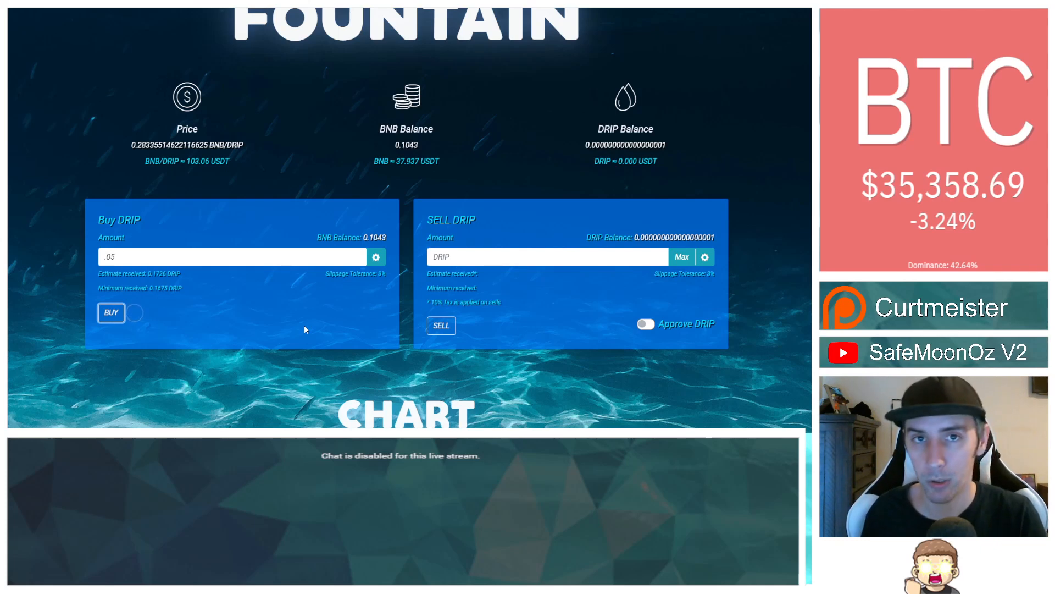
pyautogui.click(111, 312)
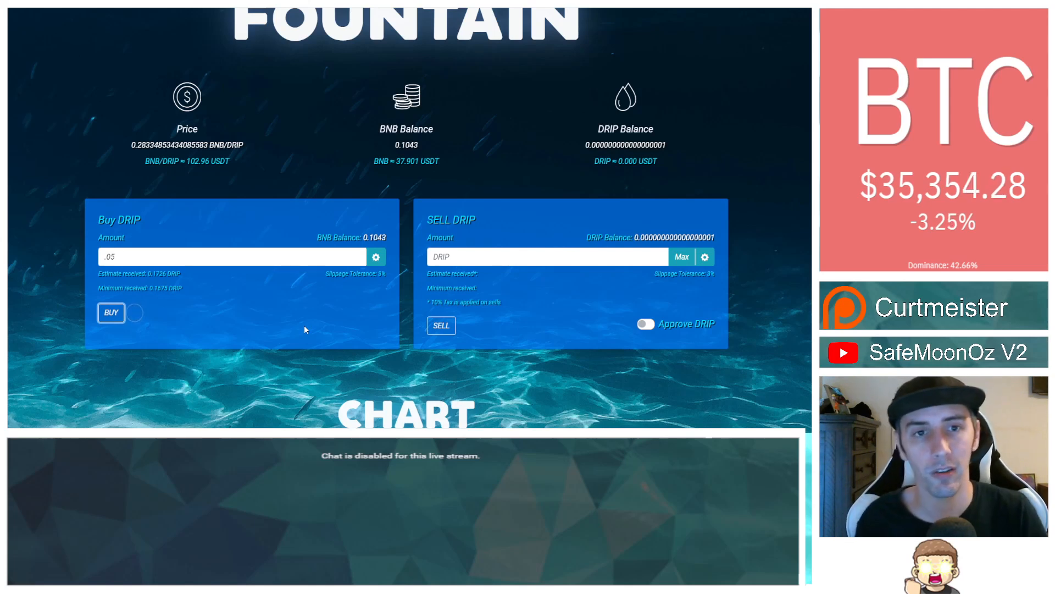
pyautogui.click(111, 312)
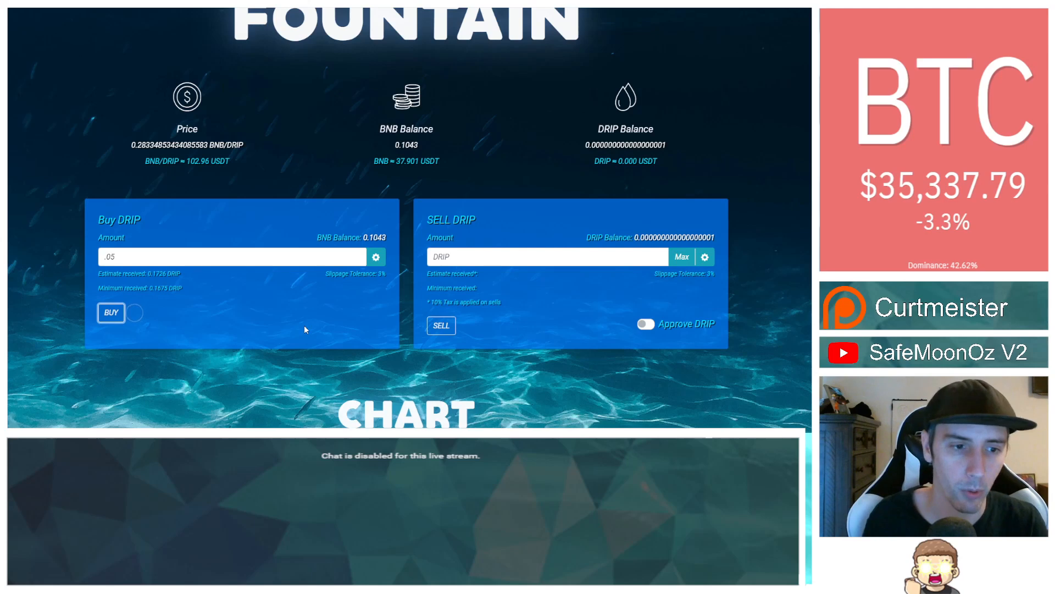
pyautogui.click(111, 312)
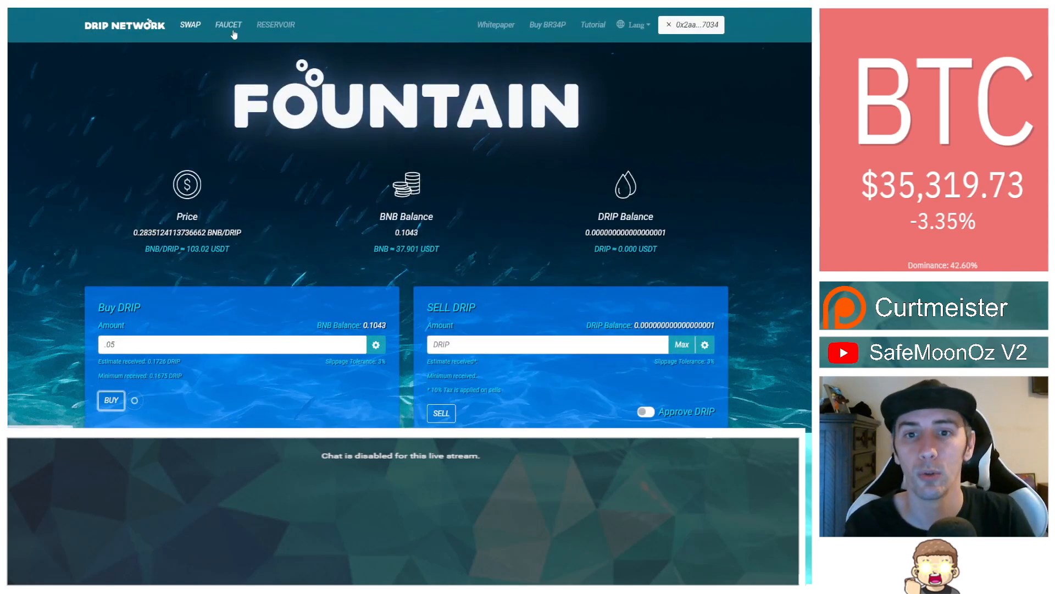
pyautogui.click(227, 25)
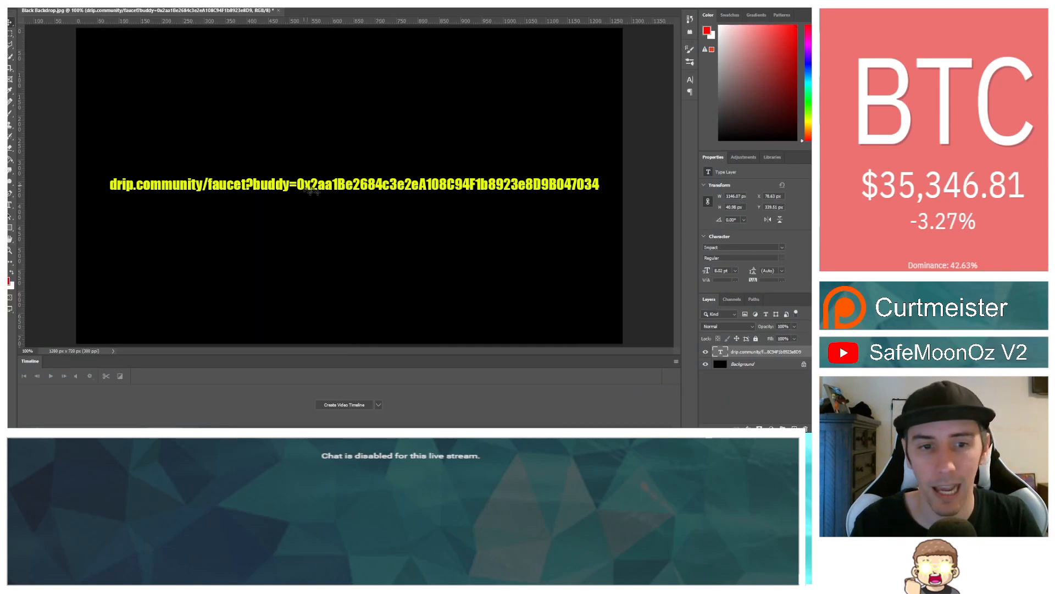
pyautogui.moveTo(528, 202)
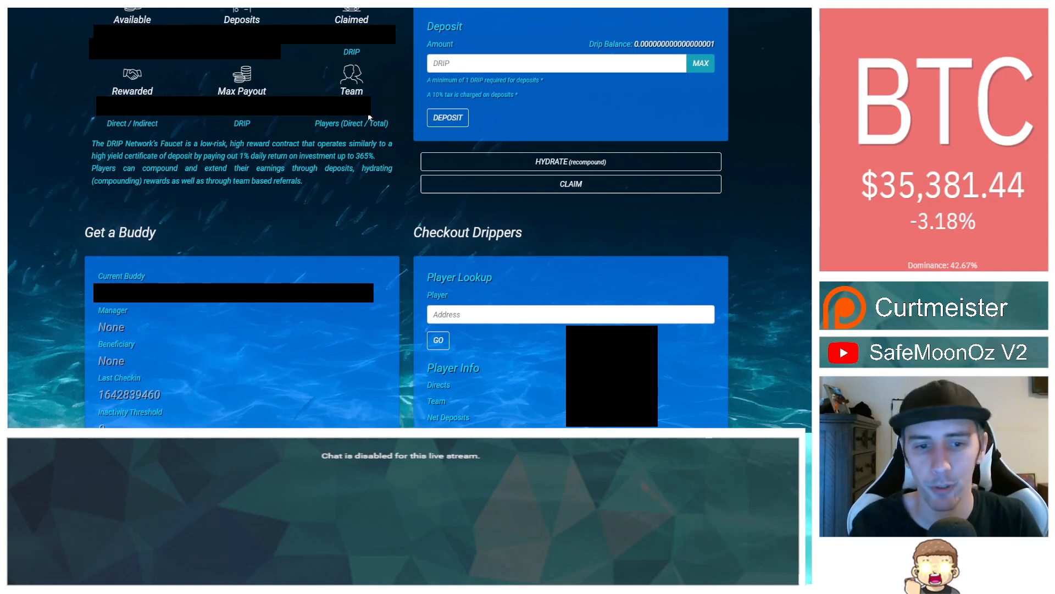
pyautogui.moveTo(373, 363)
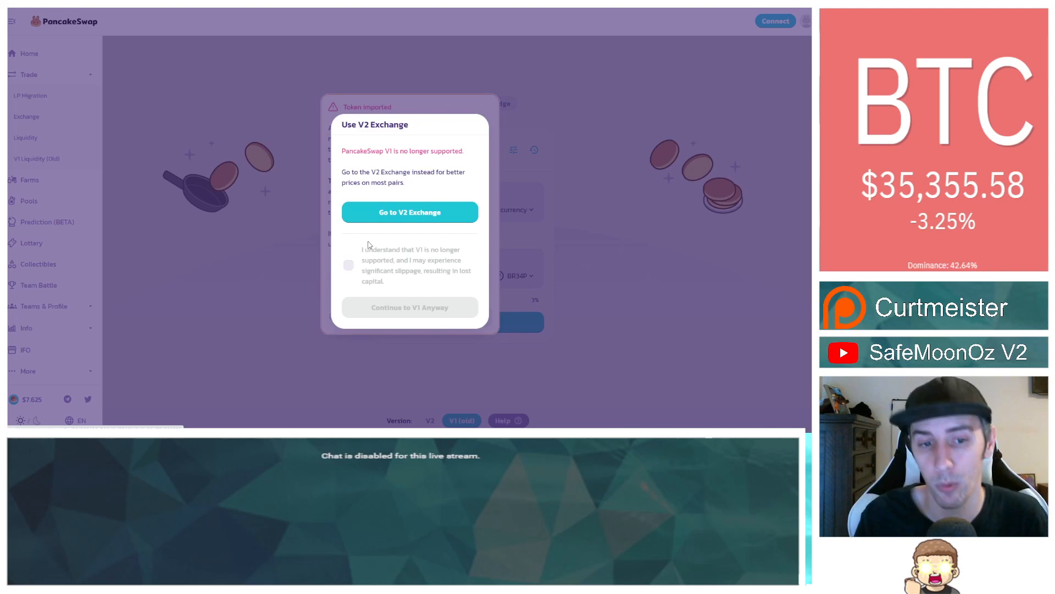
# Step: Acknowledge V1 is unsupported and continue to the V1 exchange anyway
pyautogui.click(348, 265)
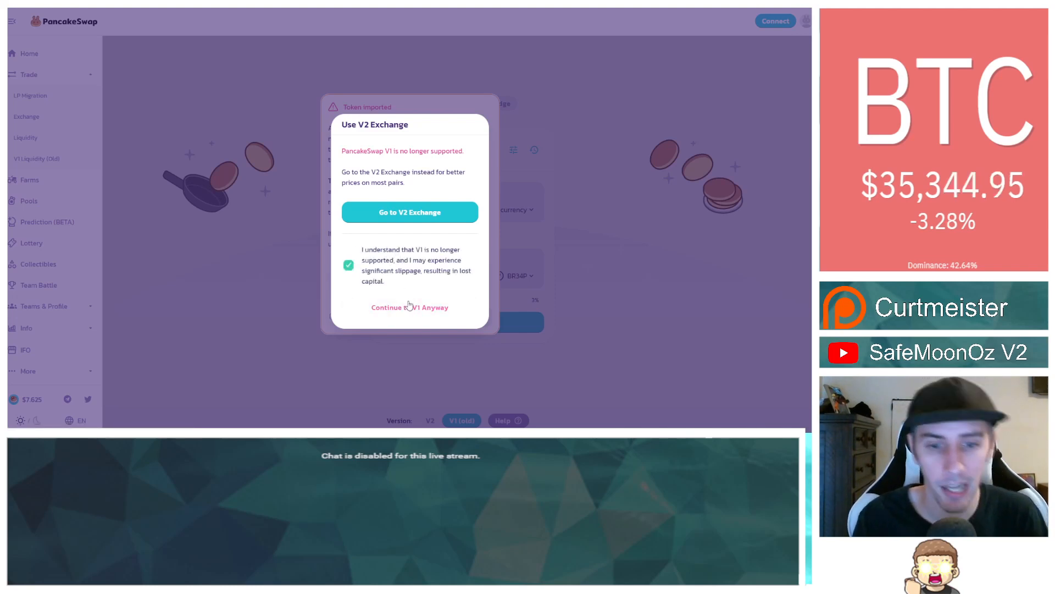
pyautogui.click(409, 306)
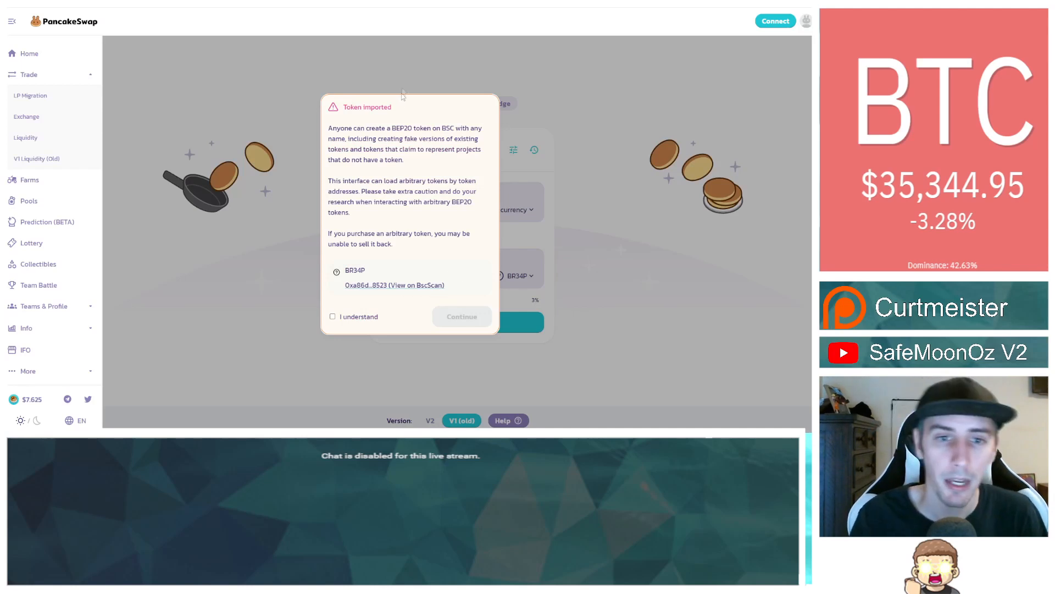
pyautogui.moveTo(381, 264)
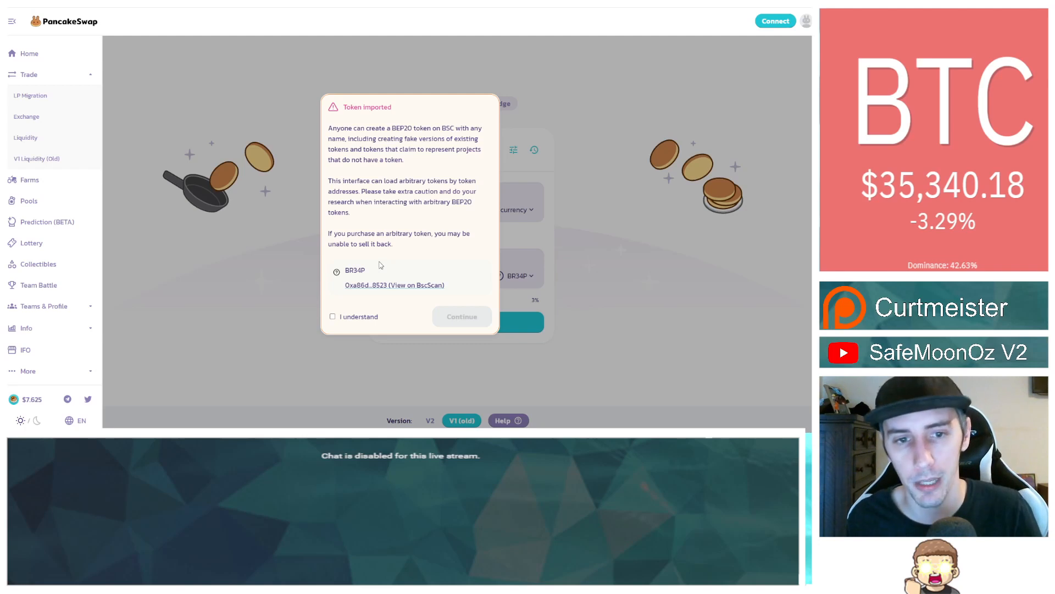
# Step: Acknowledge the BR34P imported-token risk and continue into the V1 exchange
pyautogui.click(332, 317)
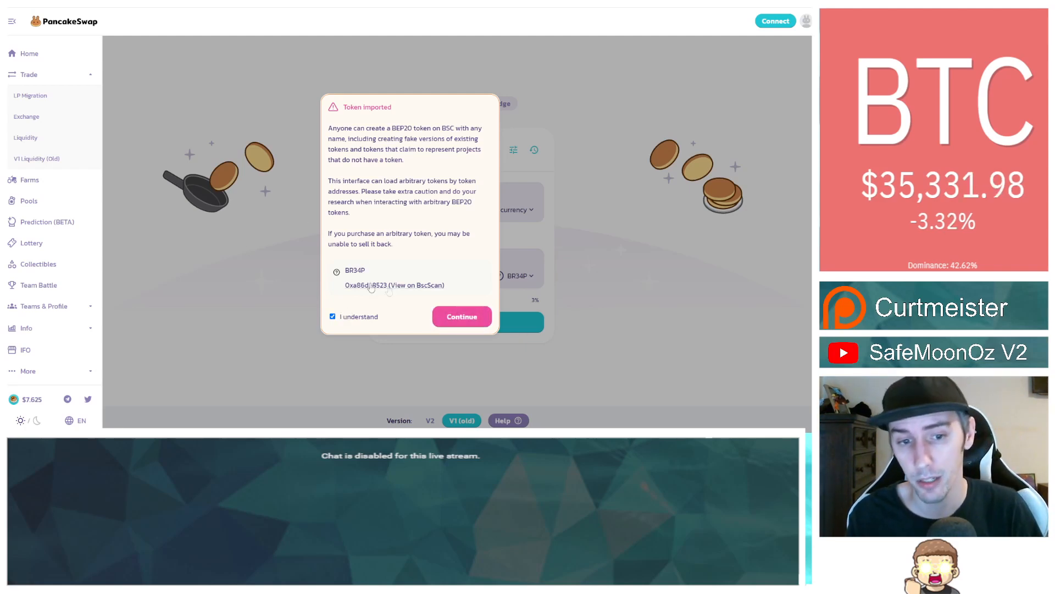
pyautogui.click(462, 316)
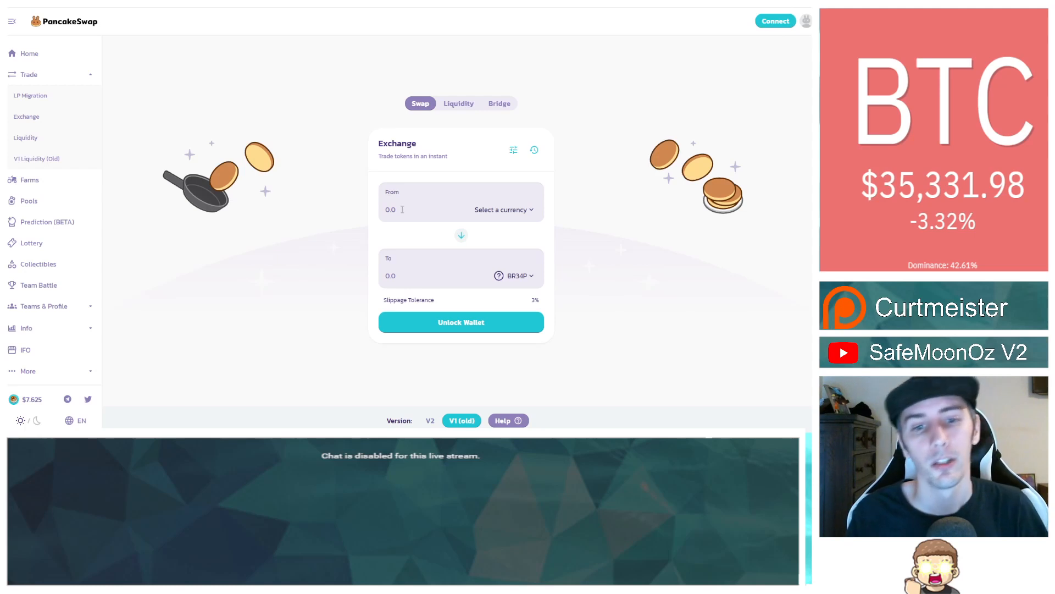
pyautogui.moveTo(552, 213)
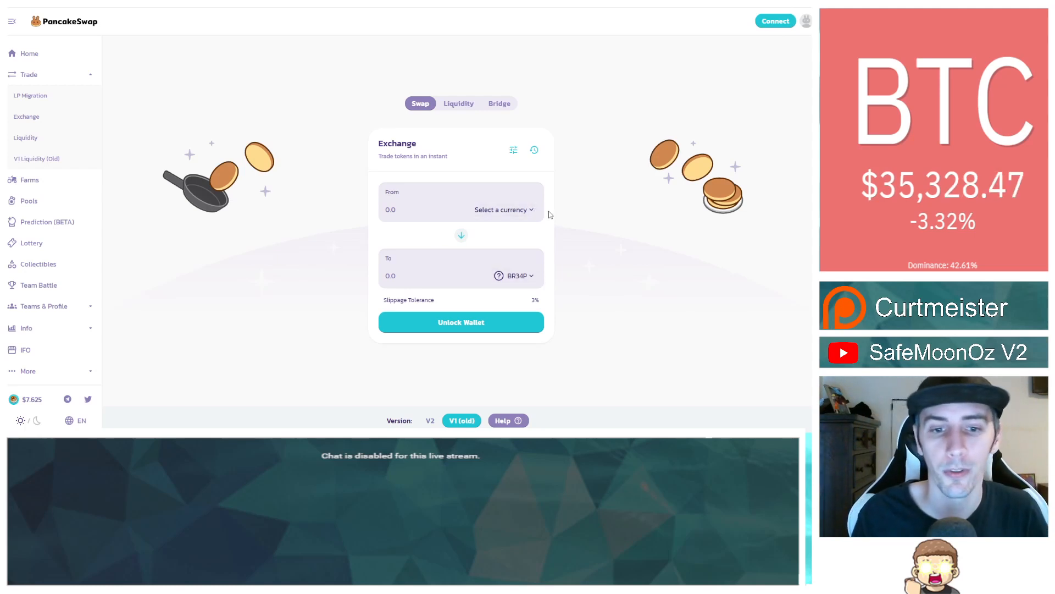
pyautogui.moveTo(504, 209)
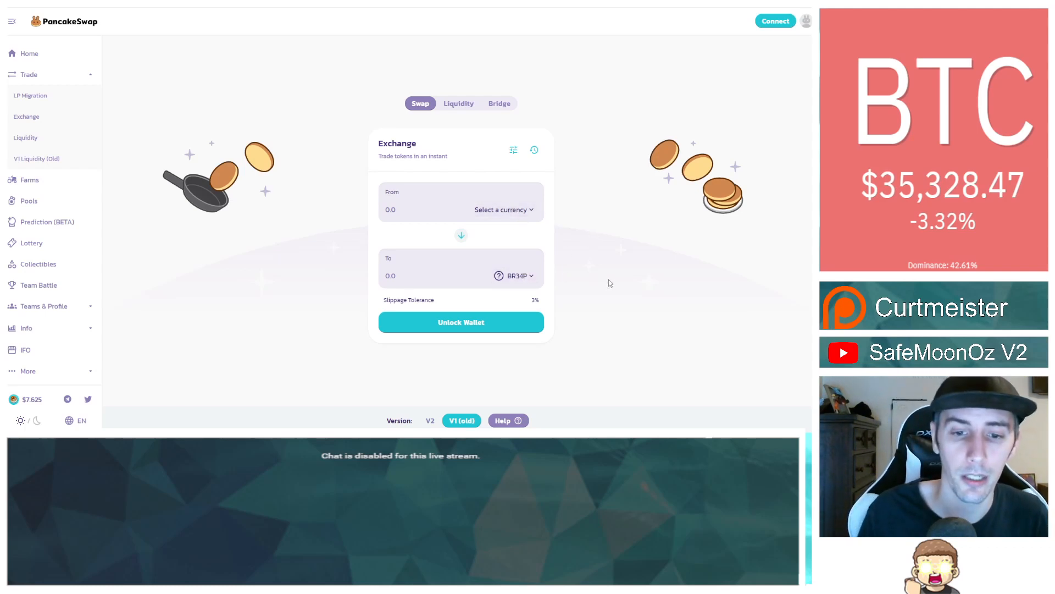
pyautogui.moveTo(521, 330)
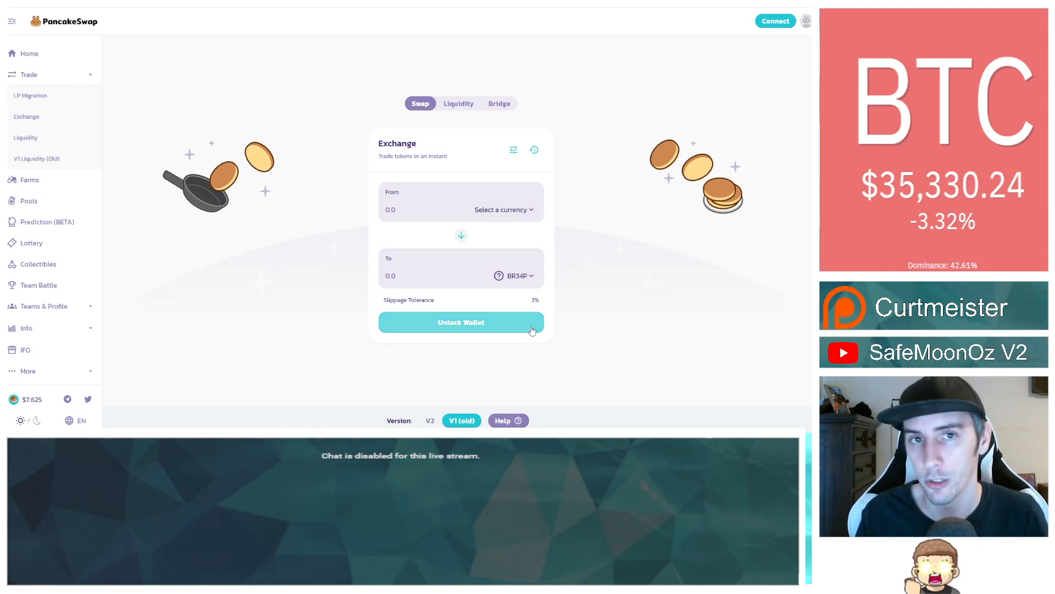
pyautogui.moveTo(532, 257)
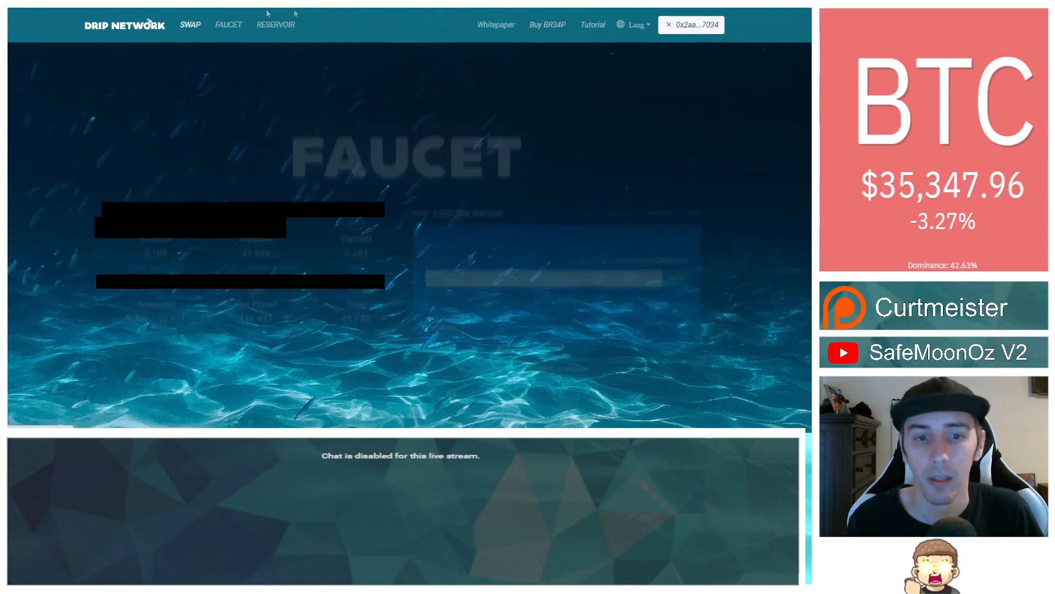
# Step: Open Drip Network's Fountain swap page again, showing 0.1043 BNB balance
pyautogui.click(191, 25)
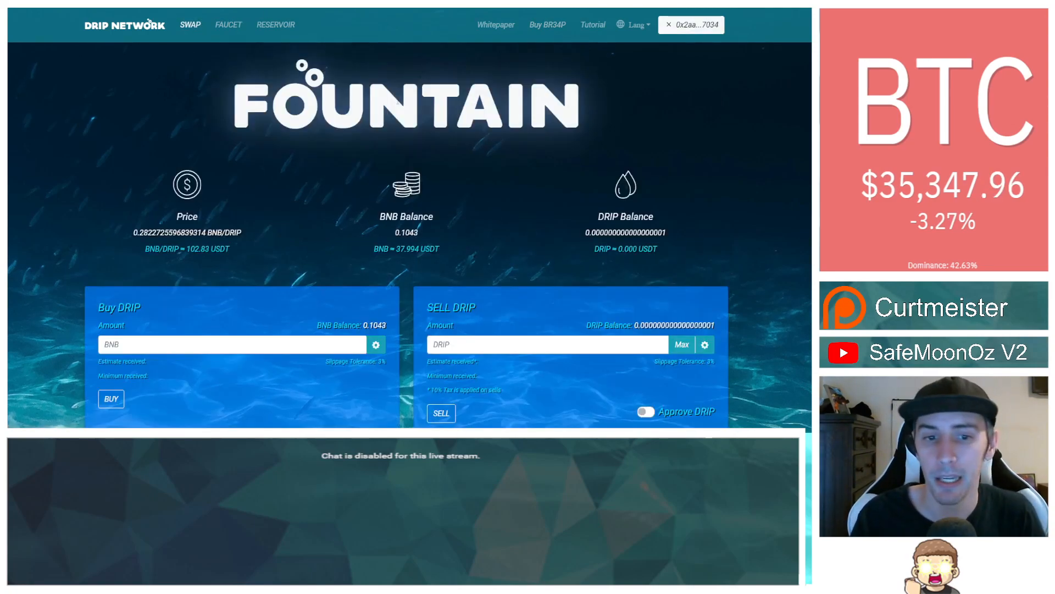
pyautogui.scroll(-3)
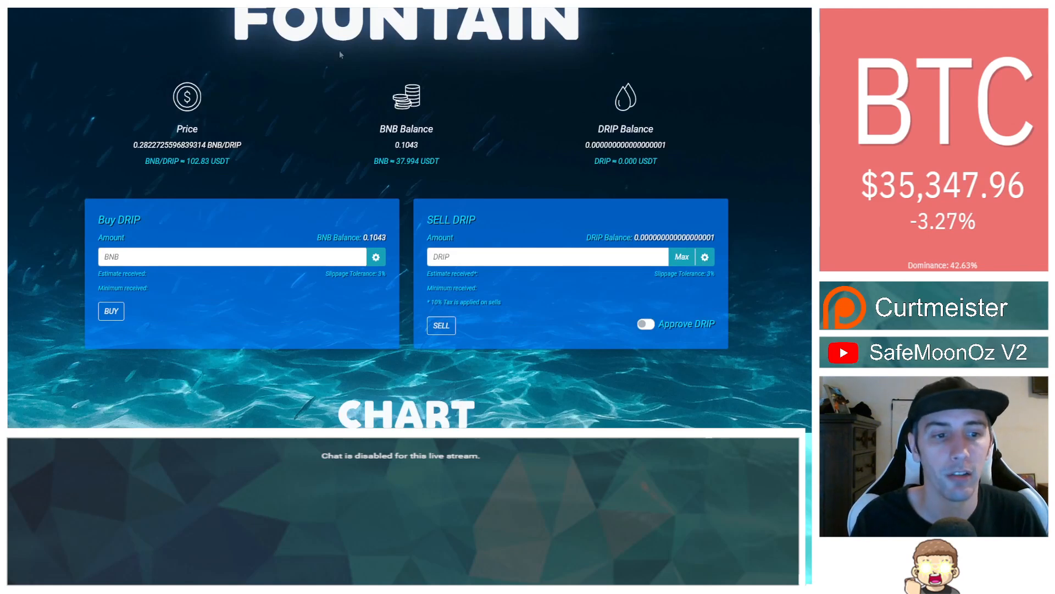